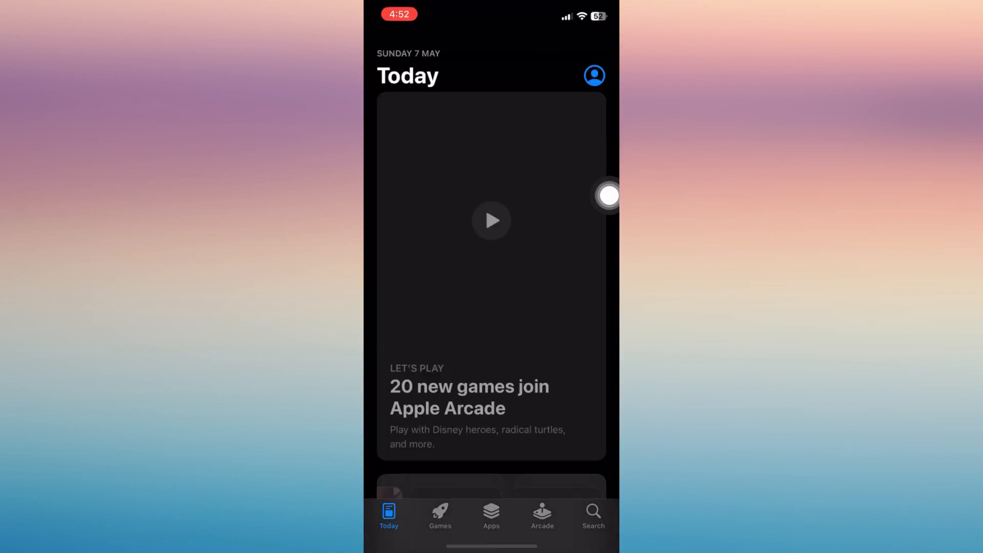
Search the App Store for 'capcut', pick the 'capcut - video editor' suggestion and update it
{"action": "left_click", "coordinate": [592, 512]}
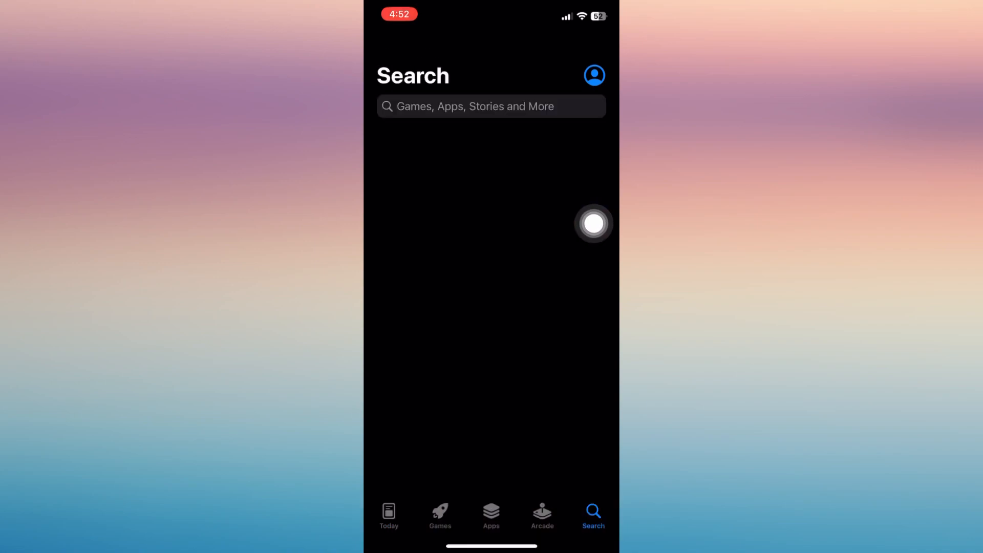
{"action": "type", "text": "capcut"}
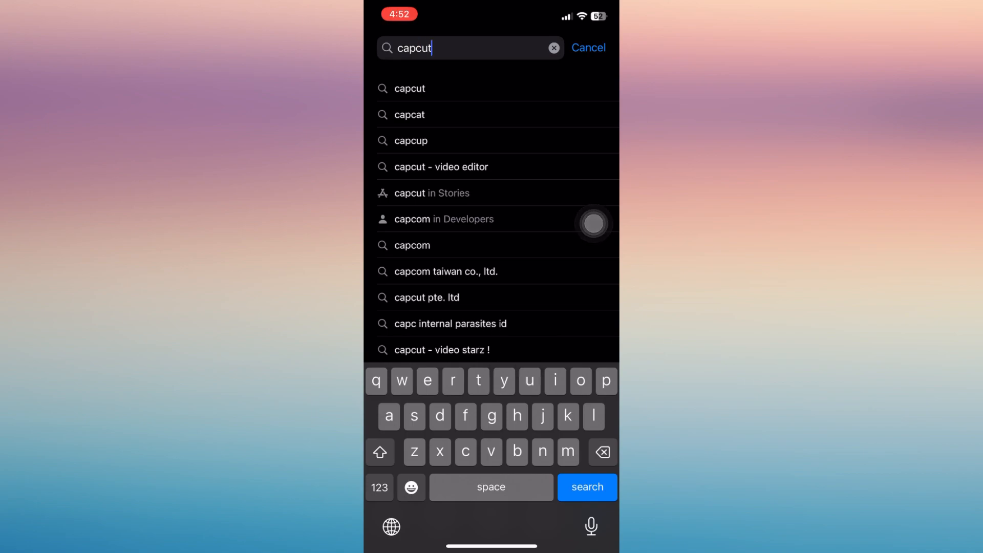
{"action": "left_click", "coordinate": [587, 487]}
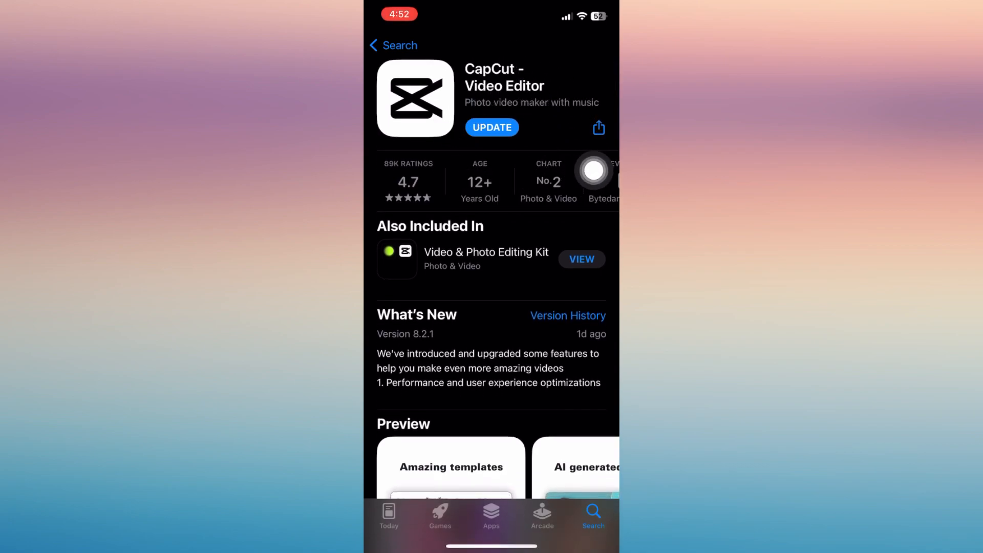
{"action": "left_click", "coordinate": [492, 127]}
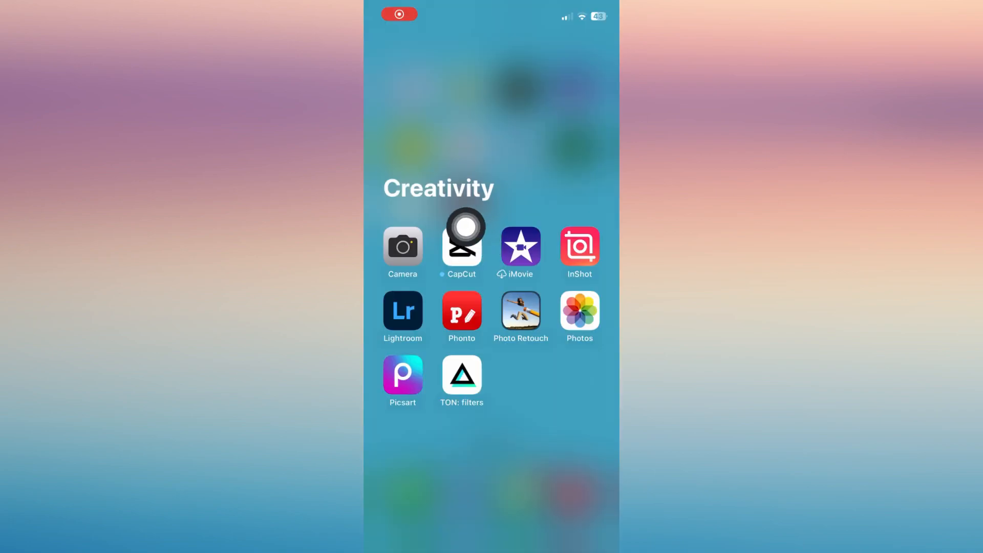
Launch CapCut, visit the Edit home, return to the Template feed and pick Mini Vlog
{"action": "left_click", "coordinate": [461, 246]}
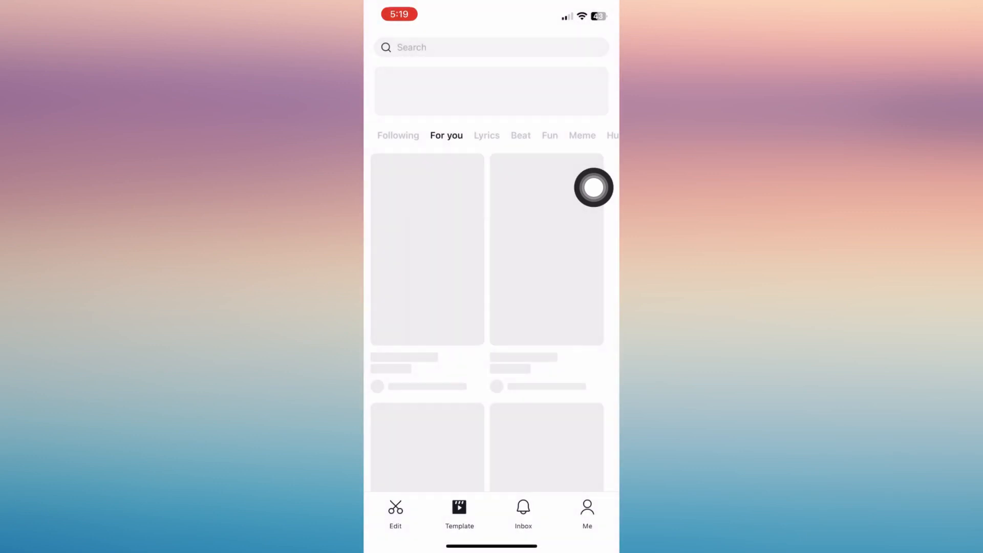
{"action": "mouse_move", "coordinate": [467, 440]}
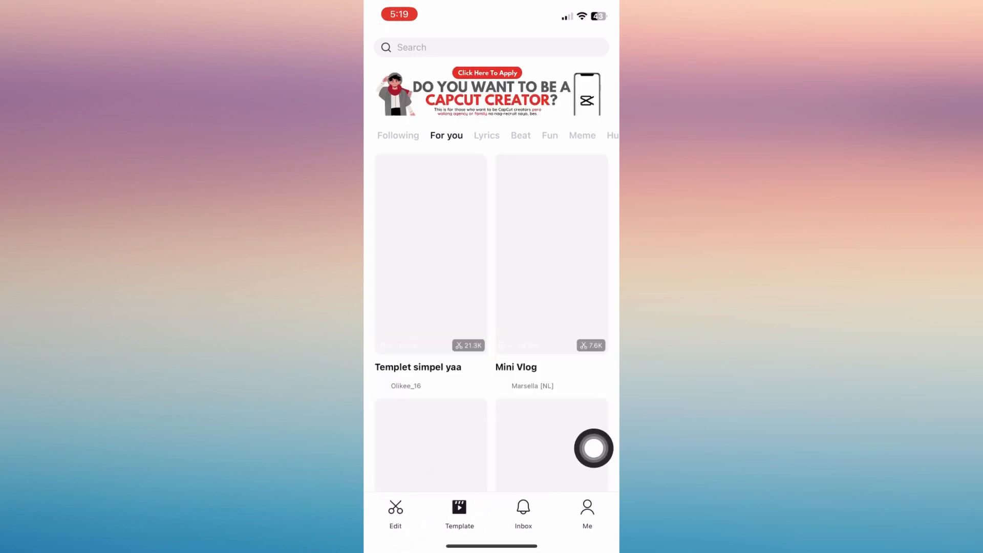
{"action": "left_click", "coordinate": [396, 512]}
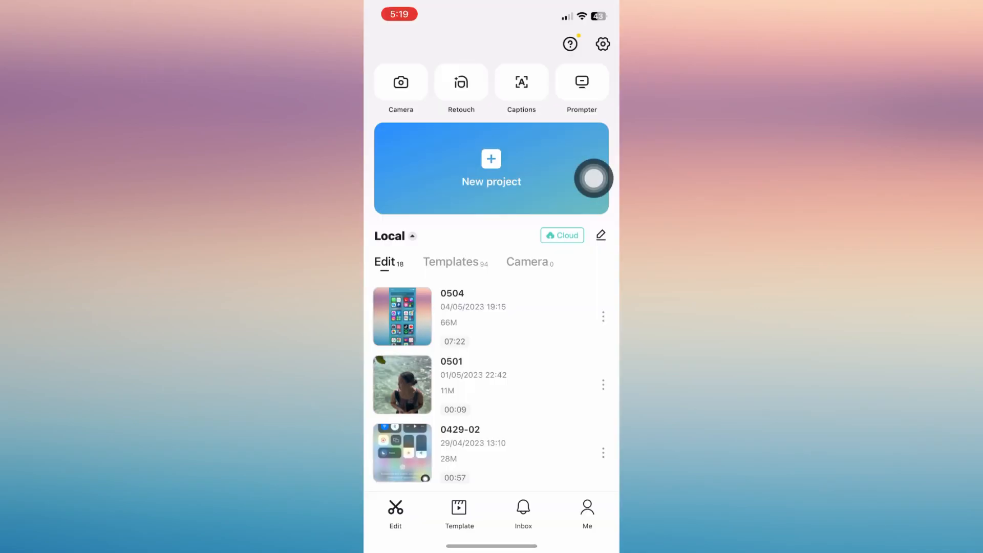
{"action": "left_click", "coordinate": [458, 512]}
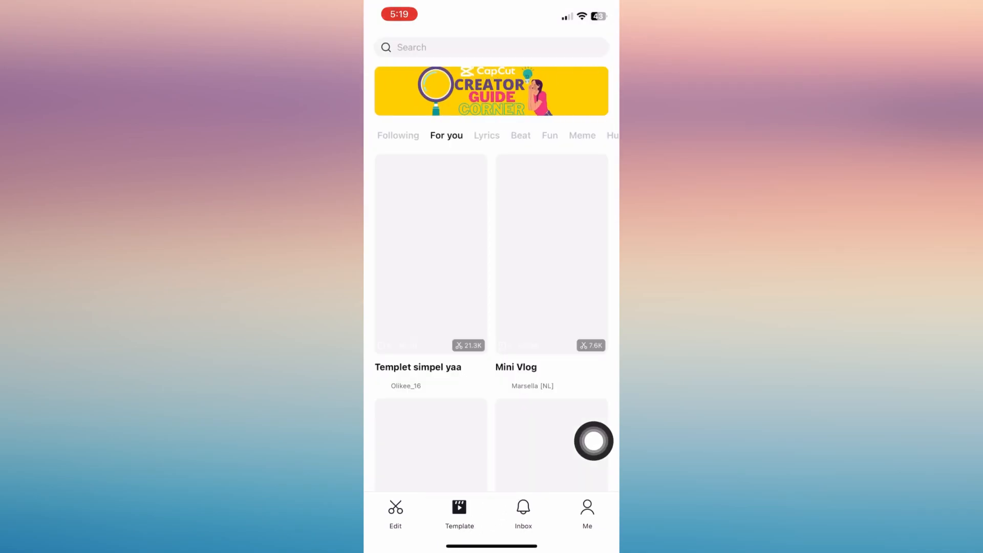
{"action": "left_click", "coordinate": [550, 252]}
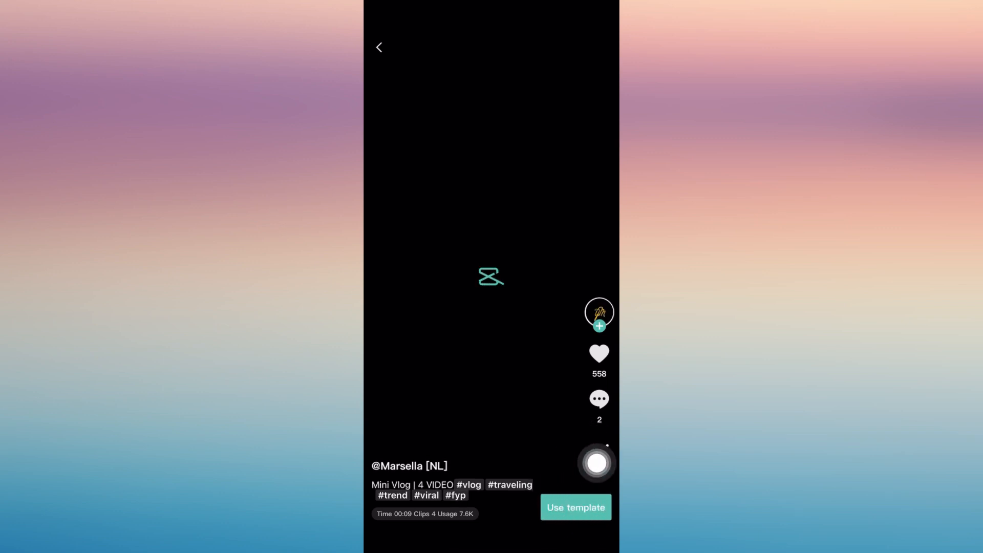
Use the Mini Vlog template with four clips from Recents and preview the result
{"action": "left_click", "coordinate": [575, 507]}
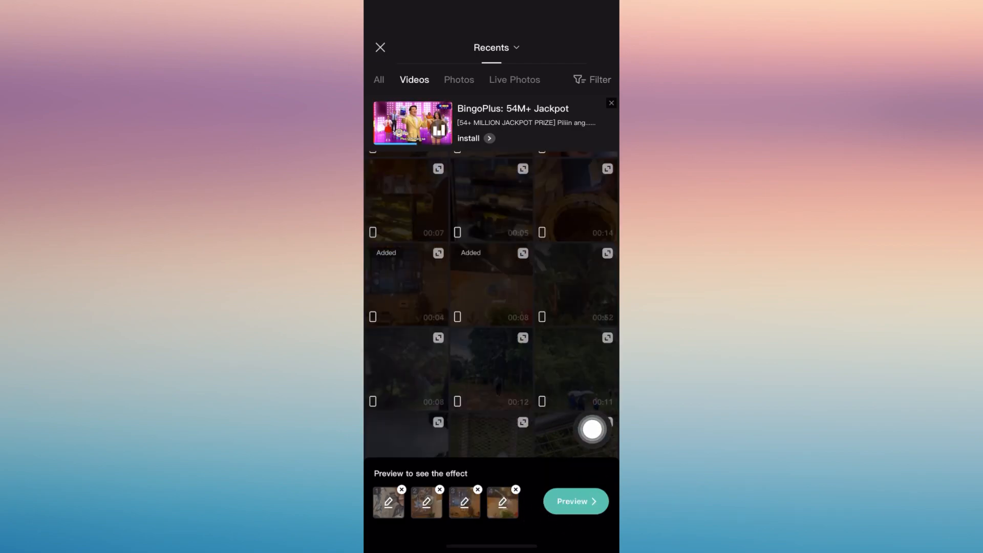
{"action": "left_click", "coordinate": [575, 501]}
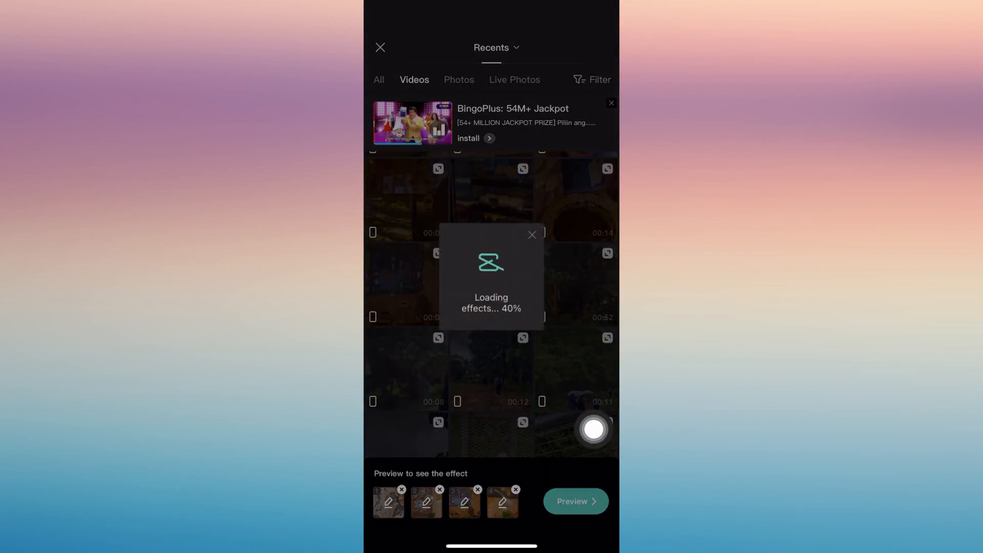
{"action": "left_click", "coordinate": [576, 502]}
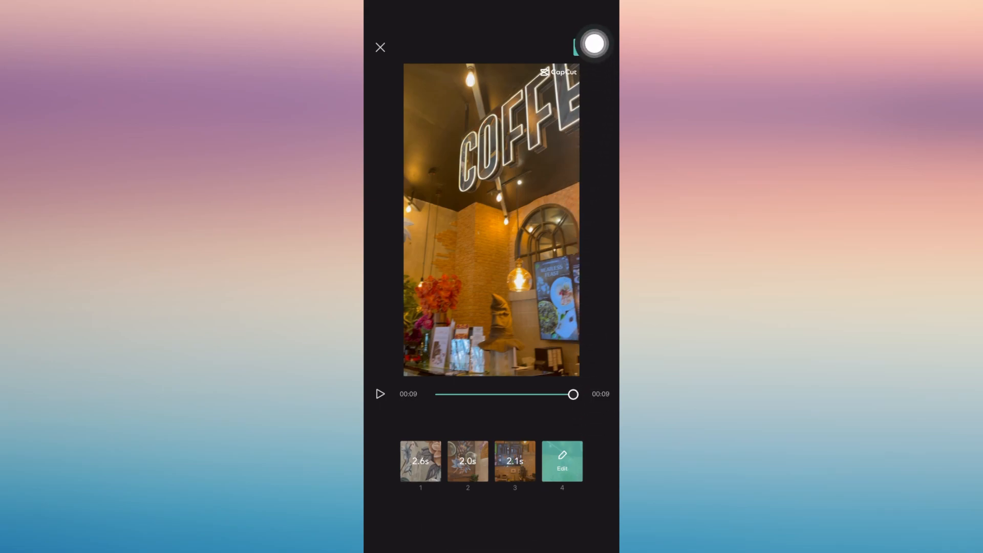
Export the Mini Vlog video to the device and dismiss the share sheet, ready for TikTok
{"action": "left_click", "coordinate": [575, 45]}
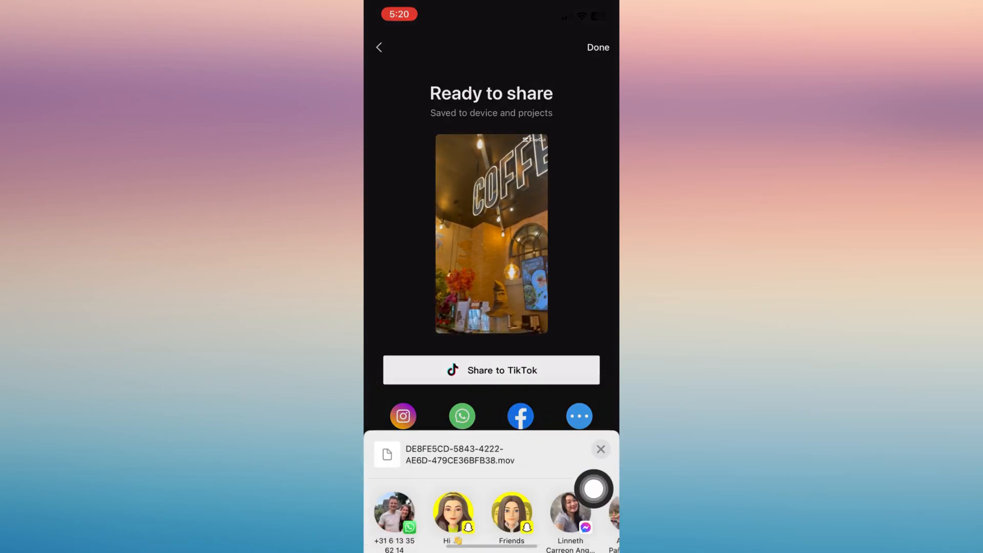
{"action": "left_click", "coordinate": [600, 449]}
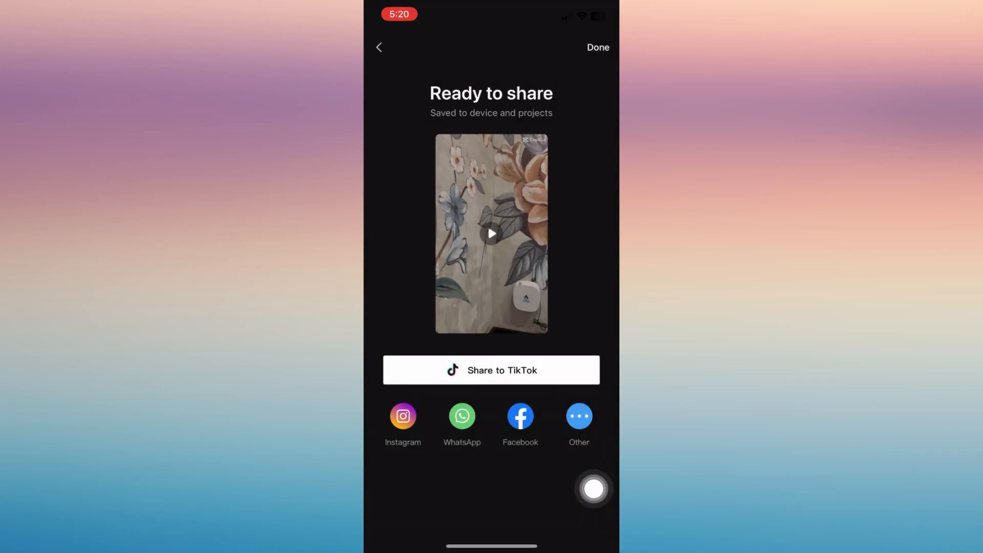